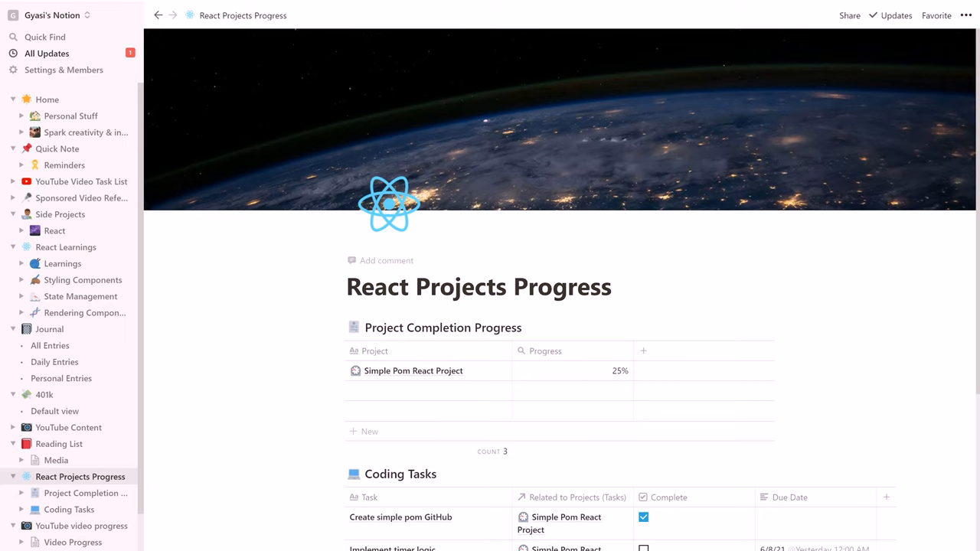
- Show the linked Tasks column in the Project Completion table via its Properties options
{"action": "scroll", "scroll_direction": "down", "scroll_amount": 3}
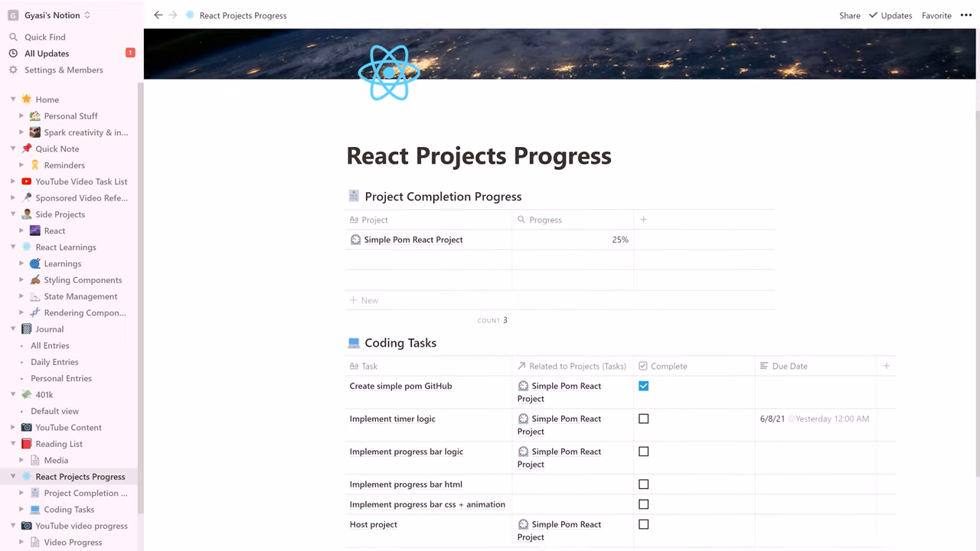
{"action": "scroll", "scroll_direction": "up", "scroll_amount": 3}
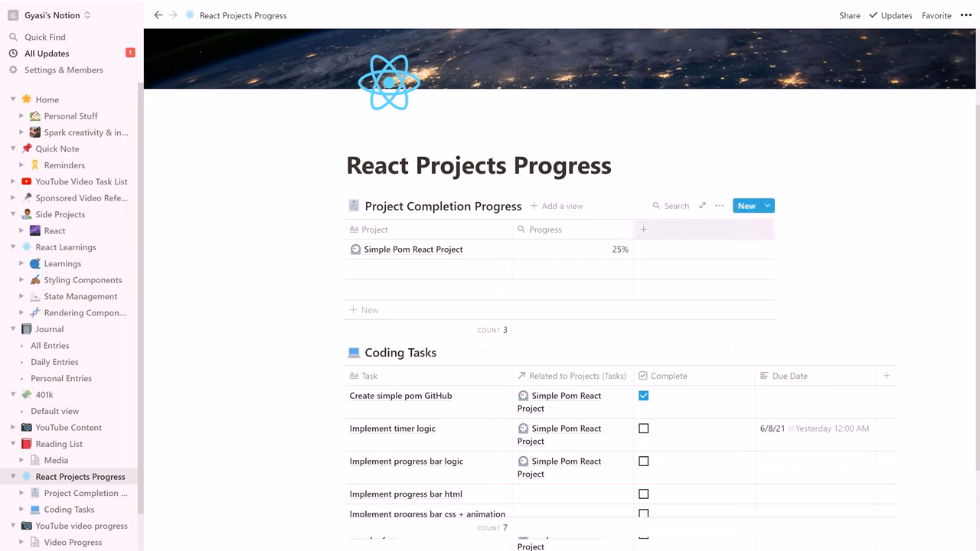
{"action": "left_click", "coordinate": [720, 205]}
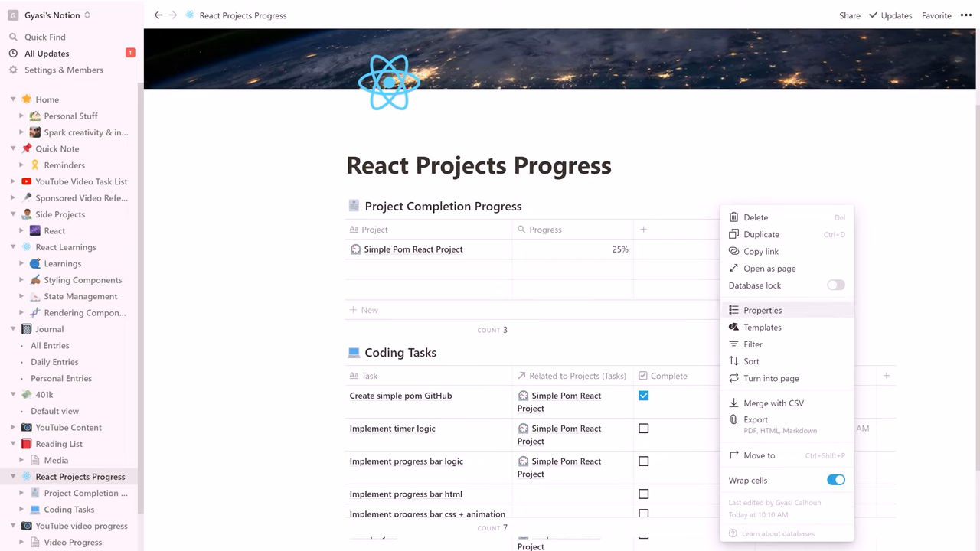
{"action": "left_click", "coordinate": [762, 310]}
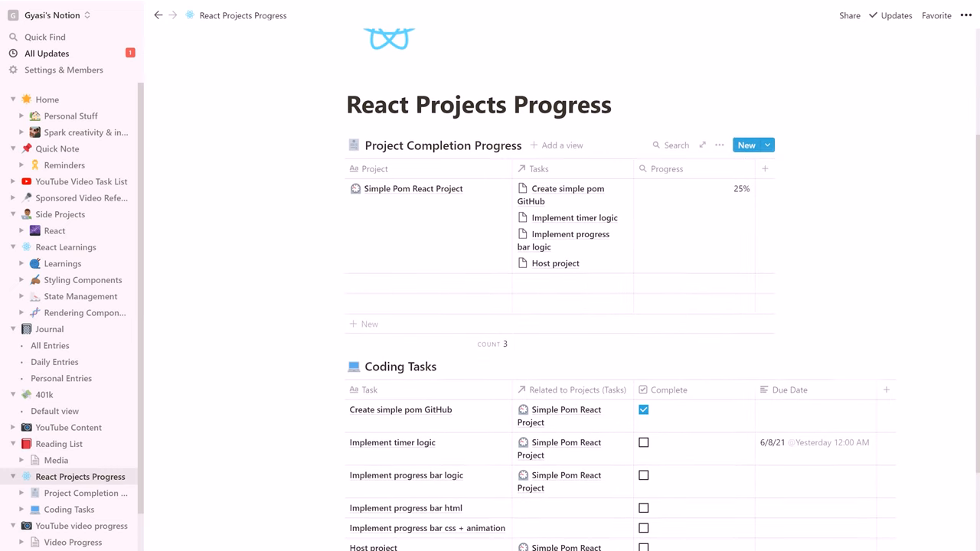
- Mark Implement timer logic complete and start editing its due date
{"action": "left_click", "coordinate": [643, 442]}
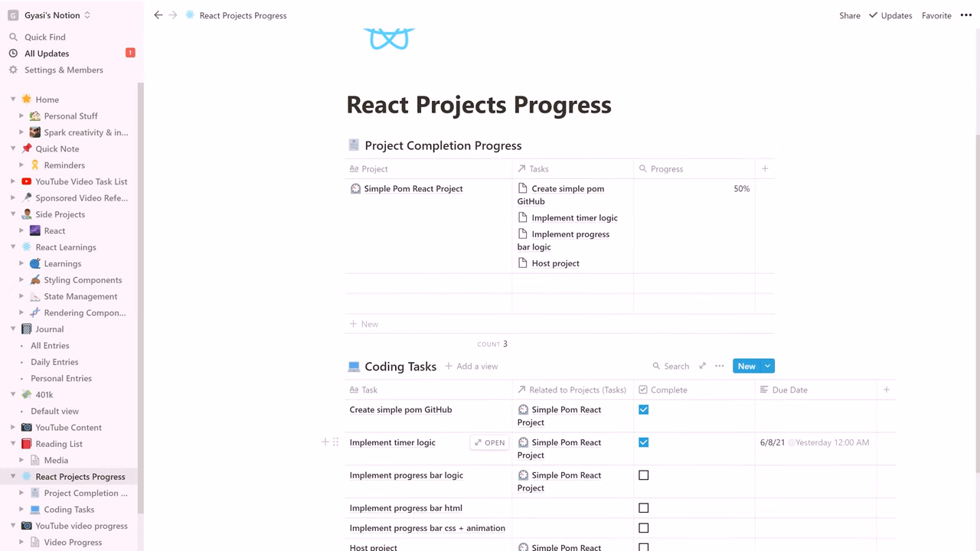
{"action": "left_click", "coordinate": [643, 443]}
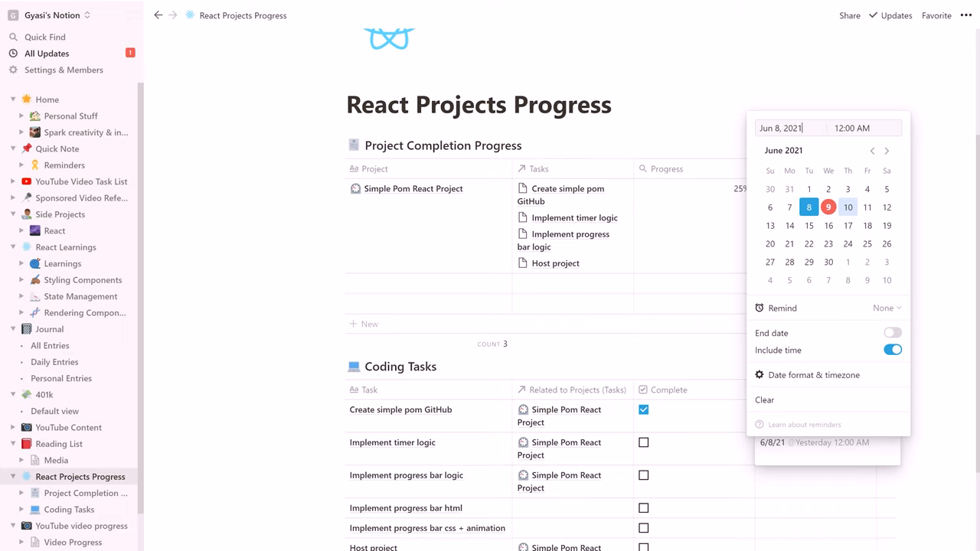
- Set Implement timer logic's due date to June 10, 2021
{"action": "left_click", "coordinate": [848, 206]}
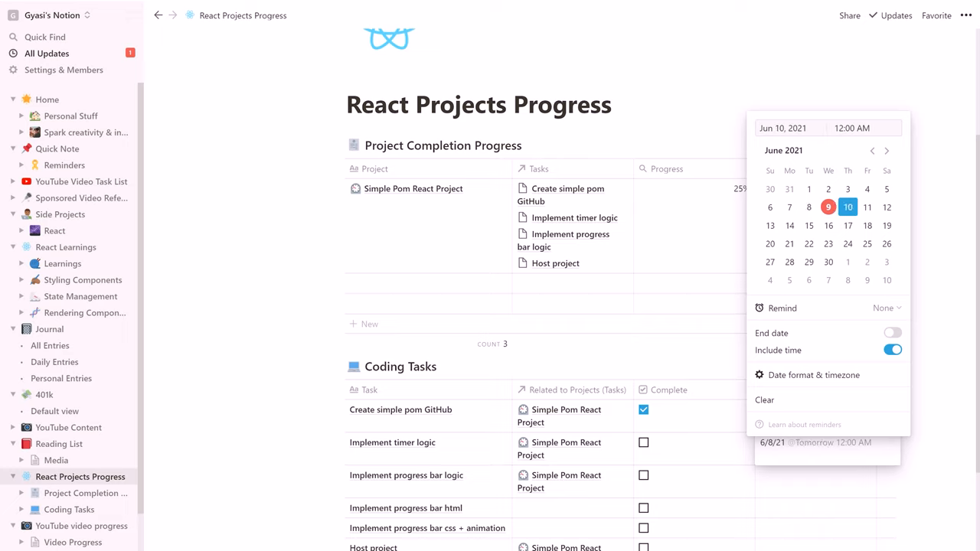